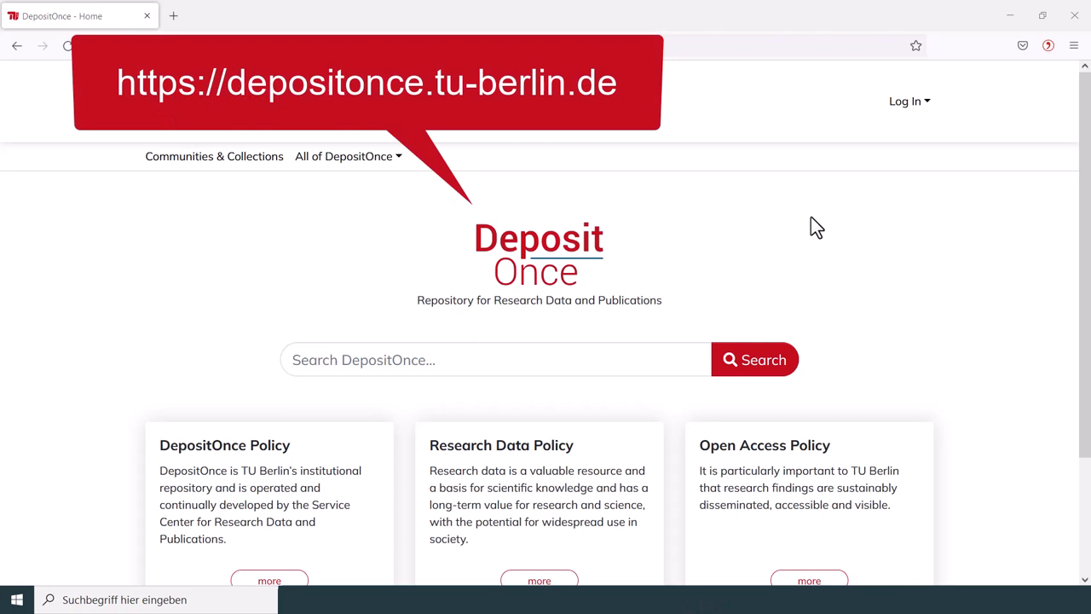
mouse_move(838, 211)
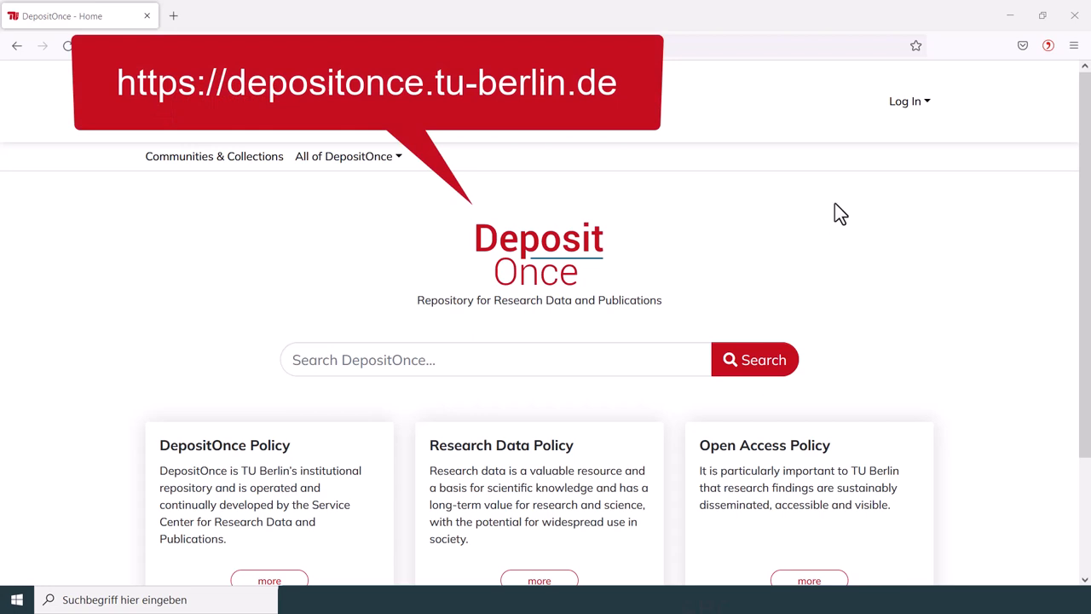
mouse_move(920, 116)
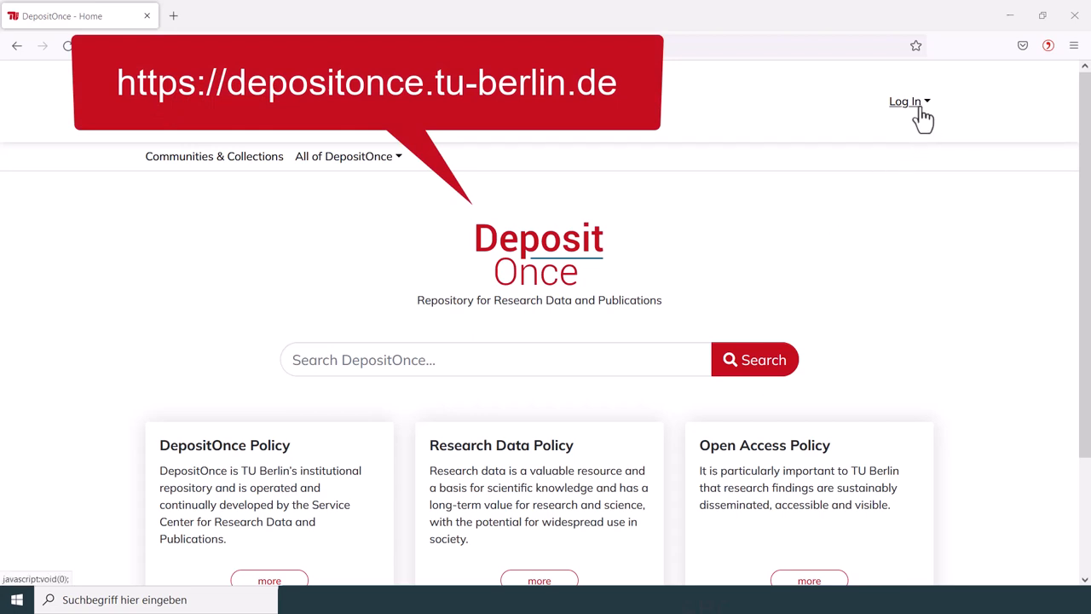
Bring up the repository login form from the home page header
click(905, 102)
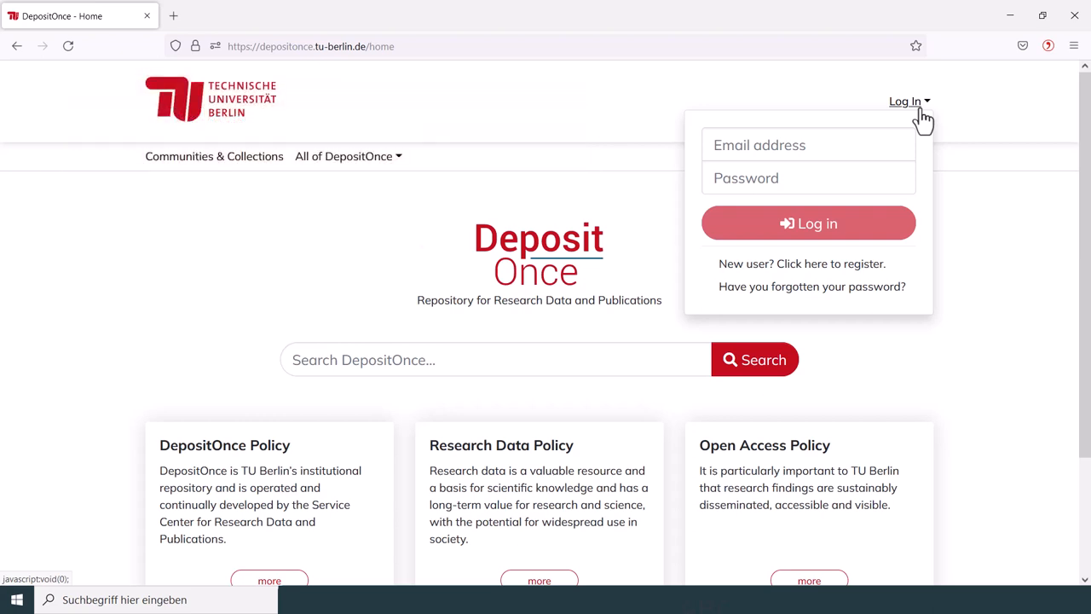
Sign in with the entered credentials to reach the My DepositOnce workspace
click(808, 223)
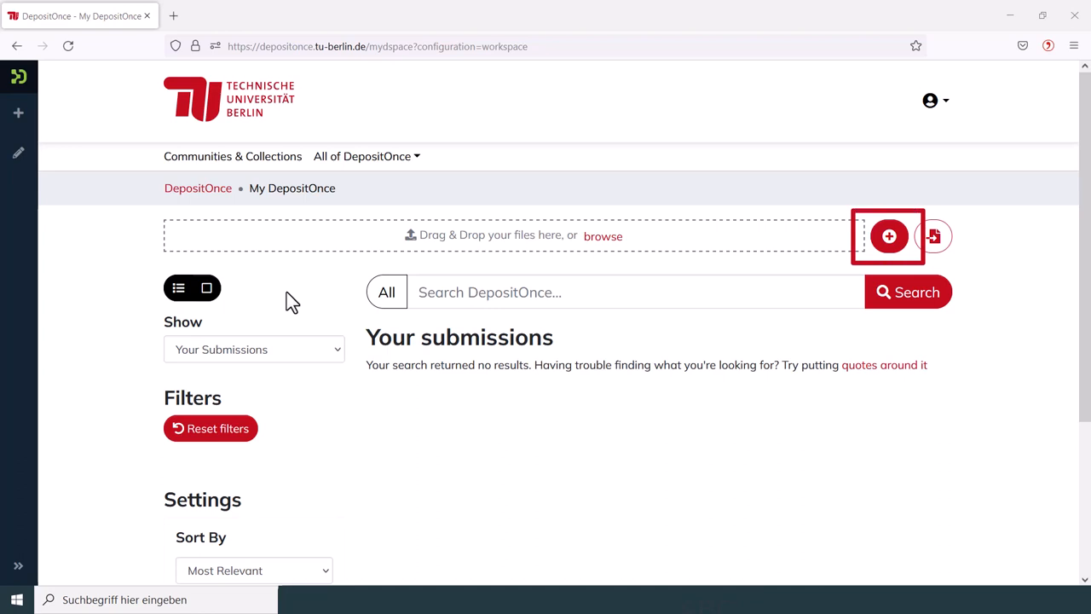
mouse_move(293, 300)
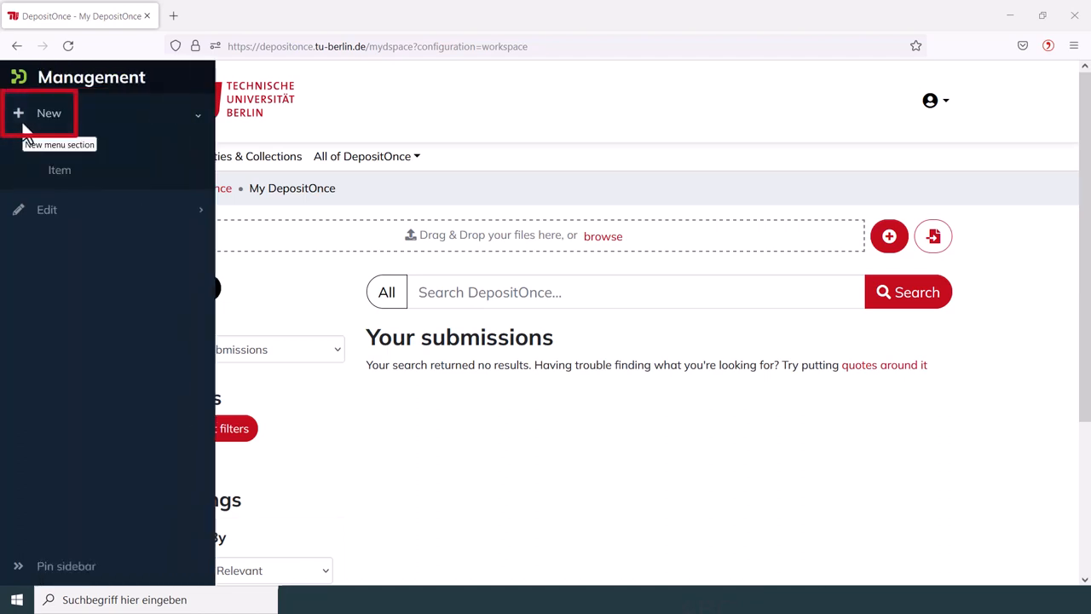
mouse_move(60, 171)
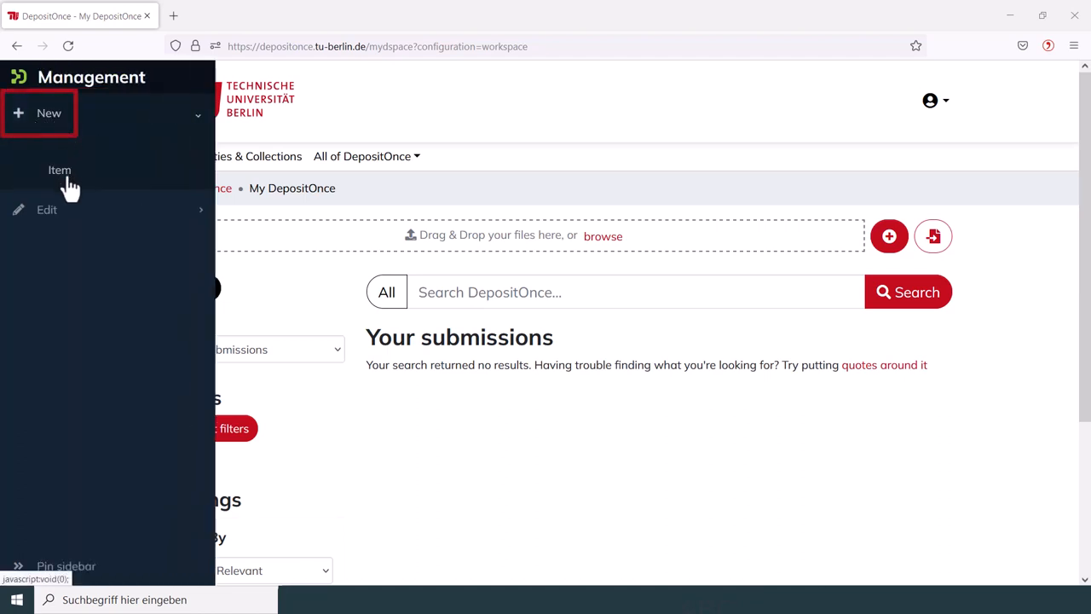
Start a new item so the 'Create a new item in' collection list appears
click(60, 171)
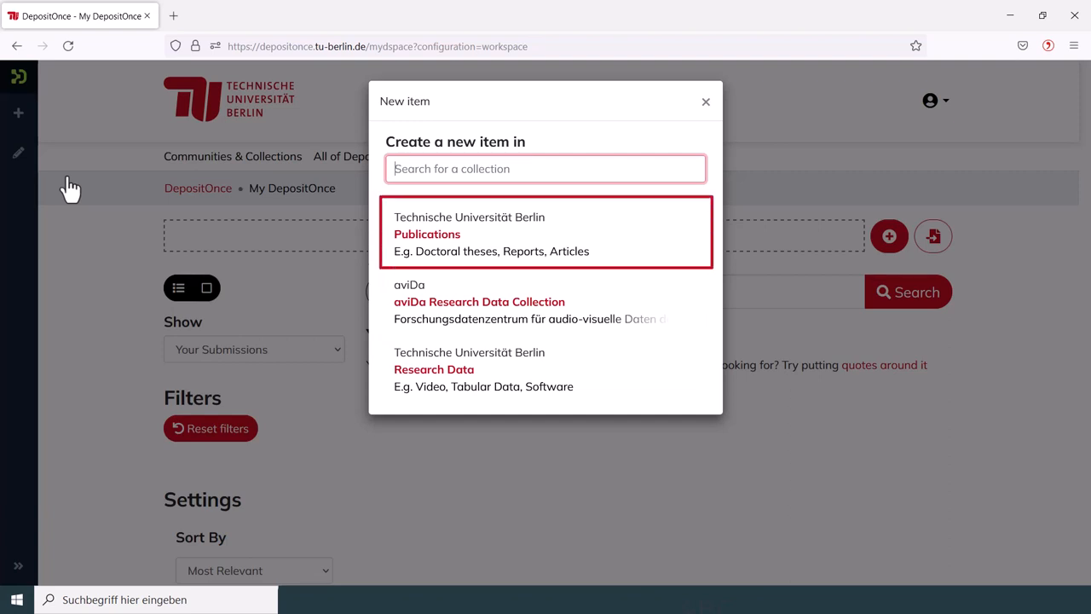
mouse_move(546, 168)
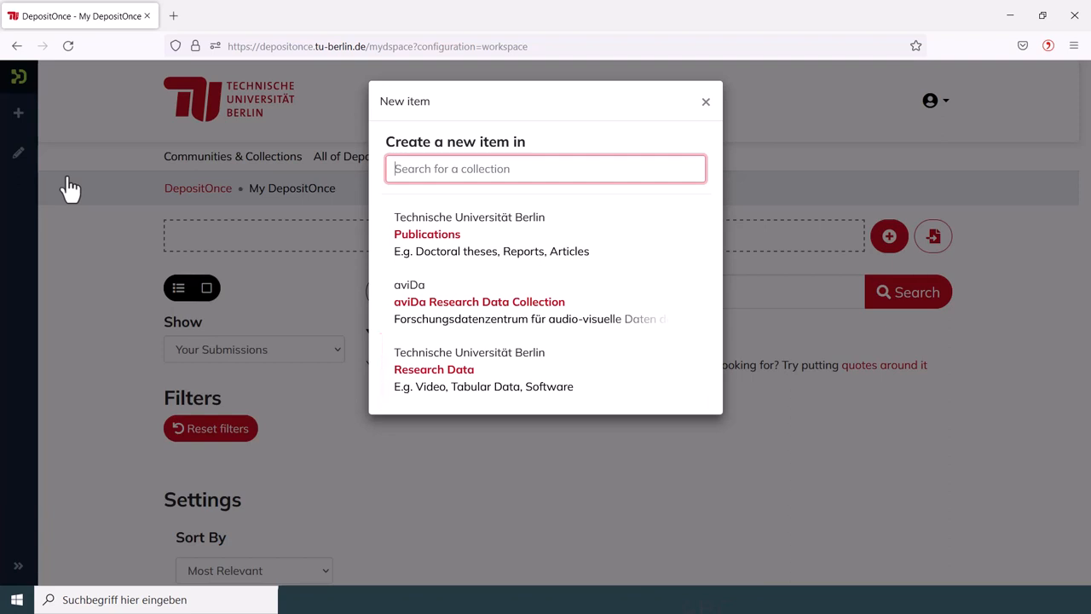
mouse_move(156, 187)
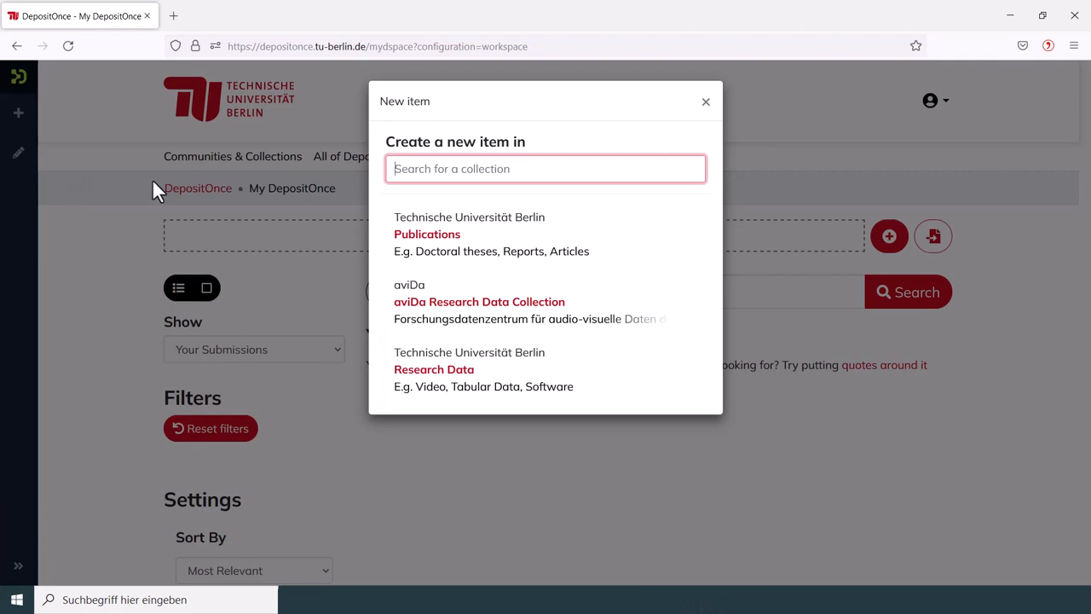
mouse_move(440, 385)
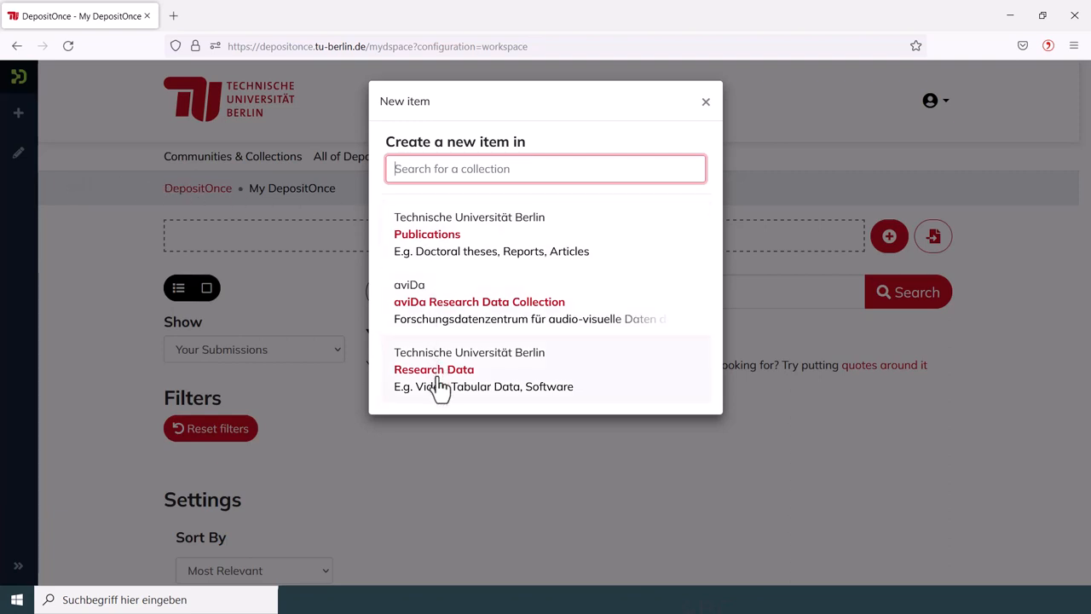
Create the new submission in the Research Data collection of TU Berlin
click(433, 368)
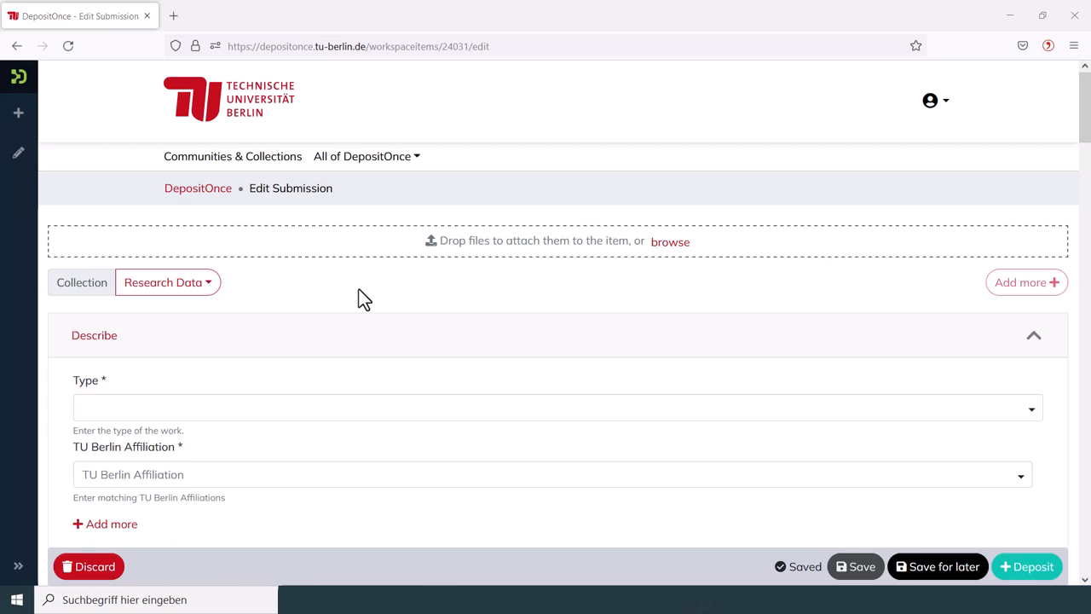
mouse_move(303, 307)
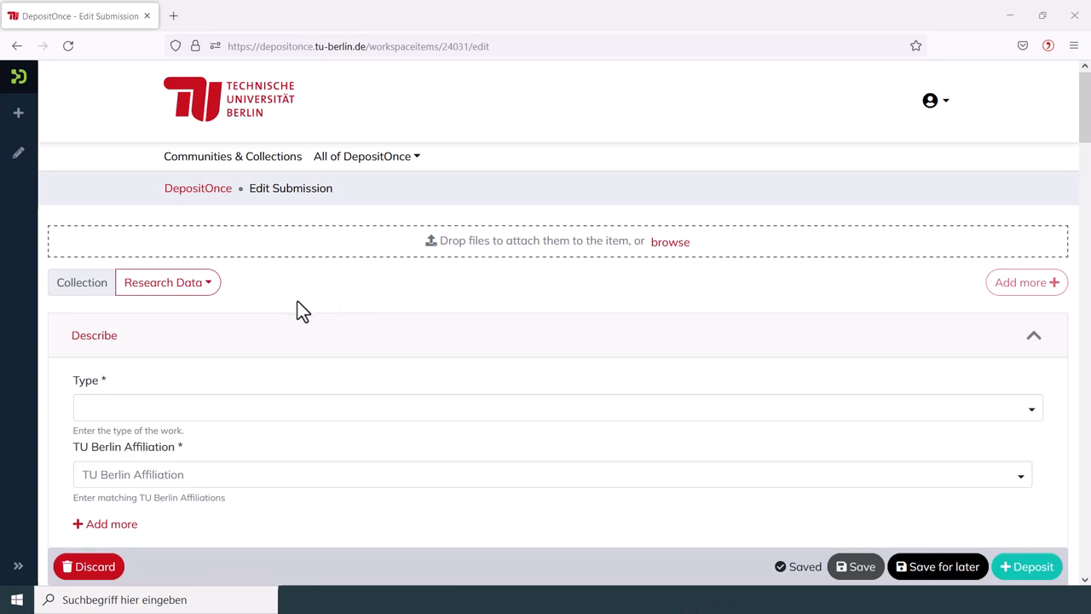
mouse_move(109, 391)
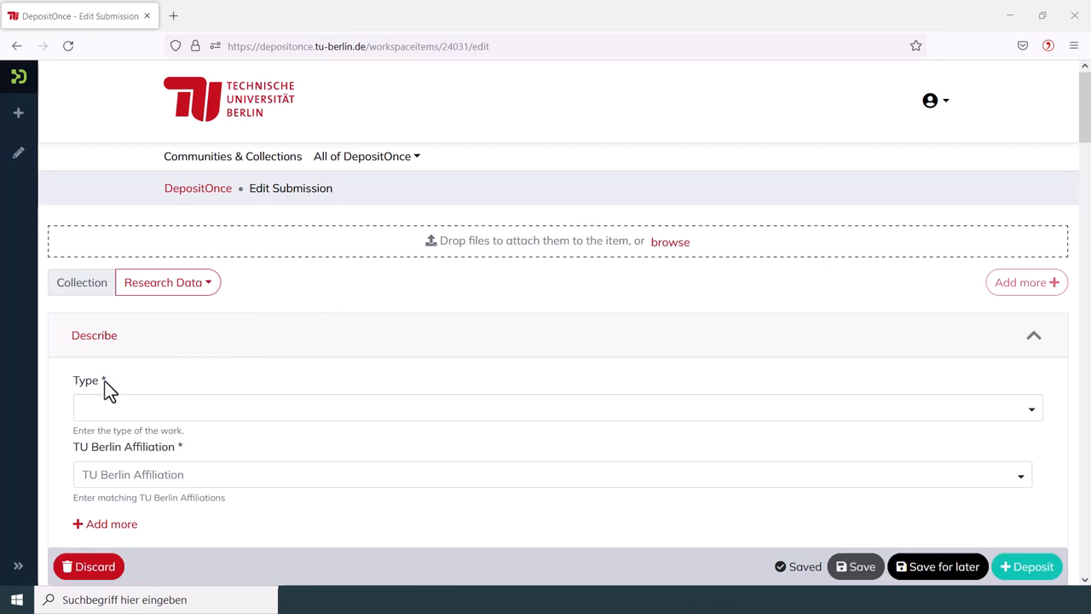
mouse_move(181, 385)
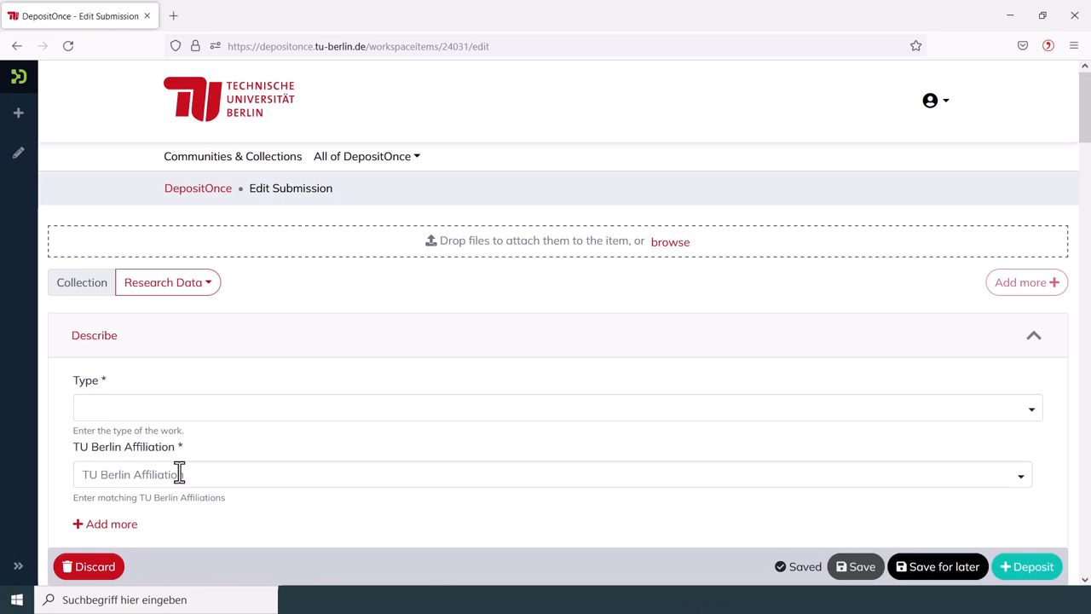
click(1019, 474)
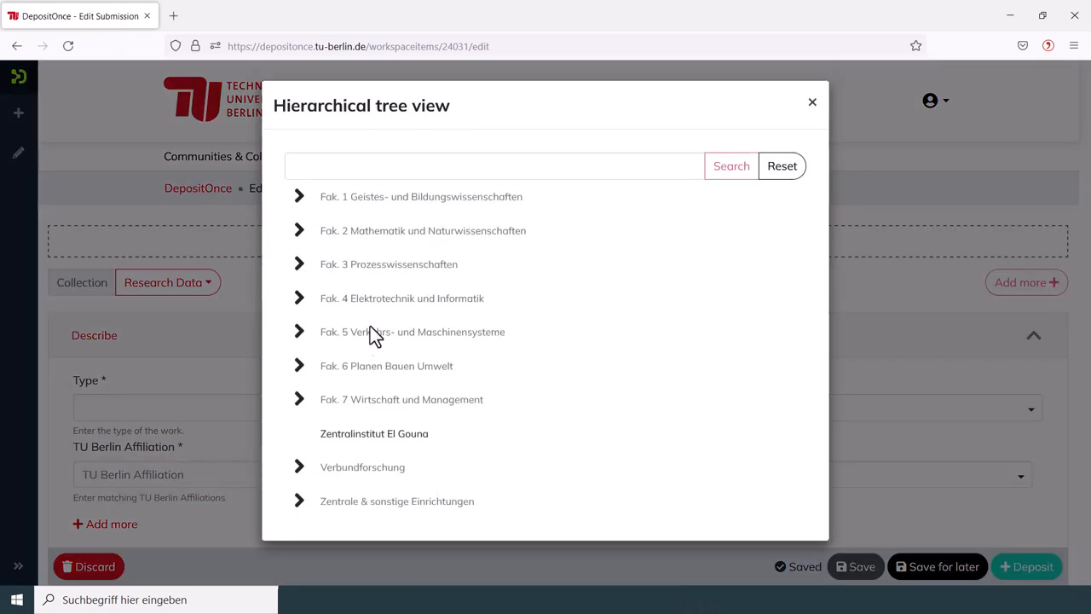
mouse_move(332, 208)
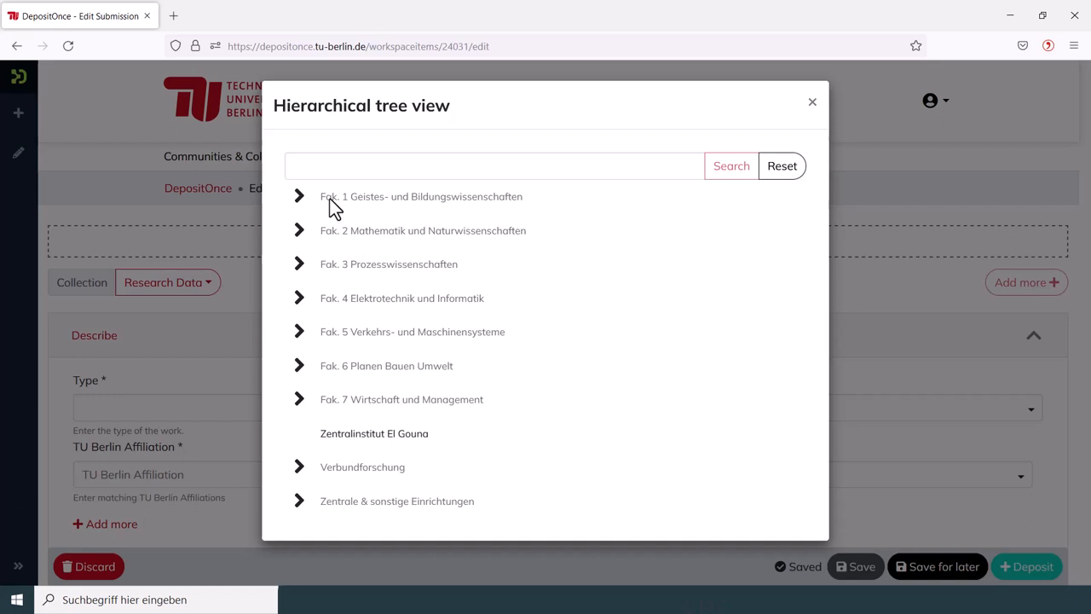
click(298, 196)
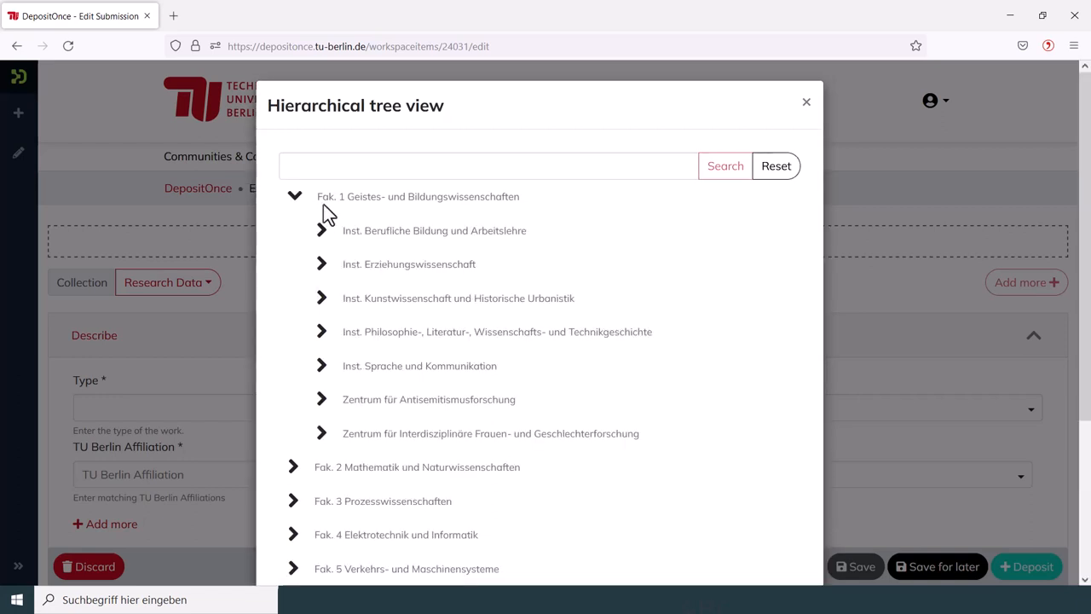
click(320, 230)
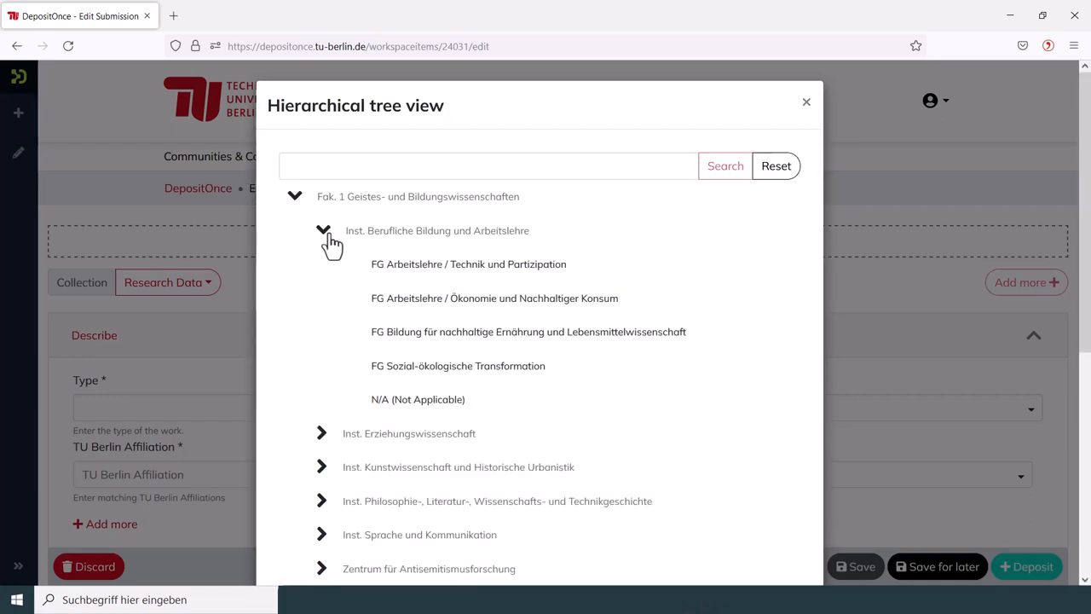
click(487, 165)
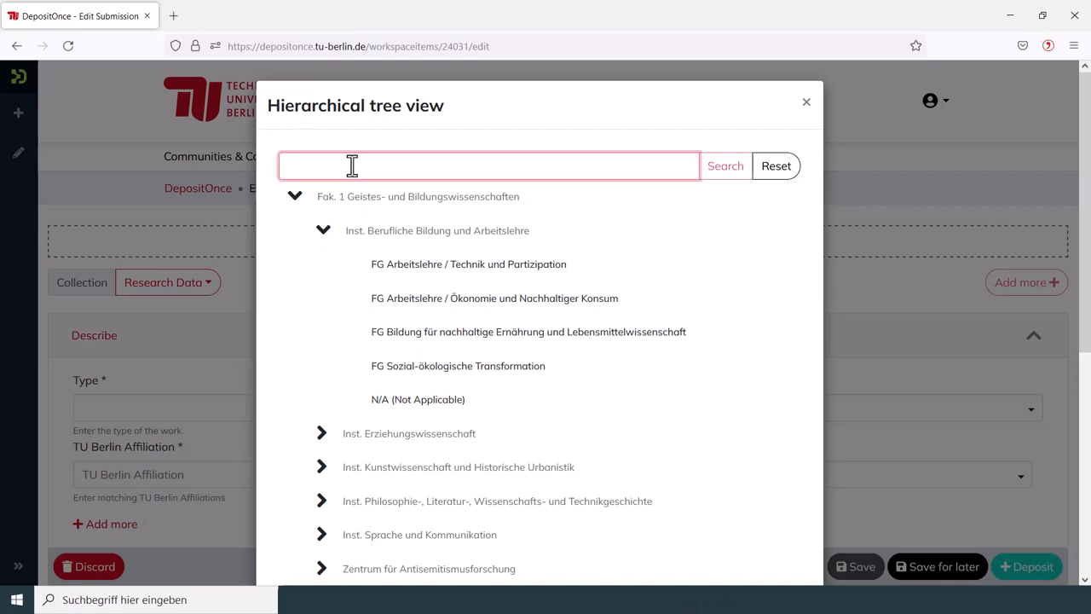
mouse_move(171, 195)
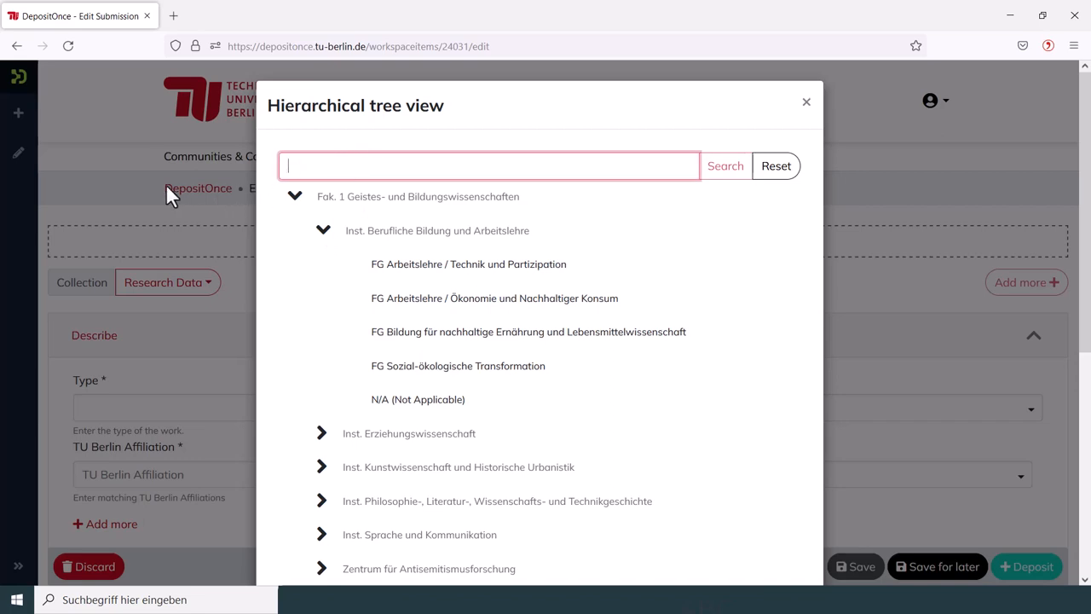
click(805, 102)
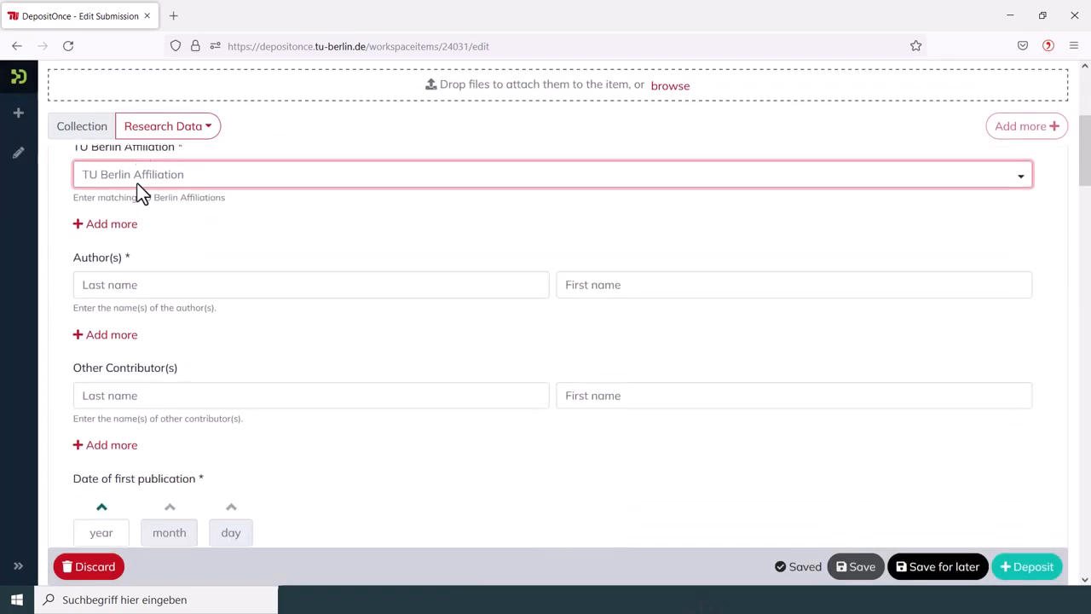
mouse_move(113, 334)
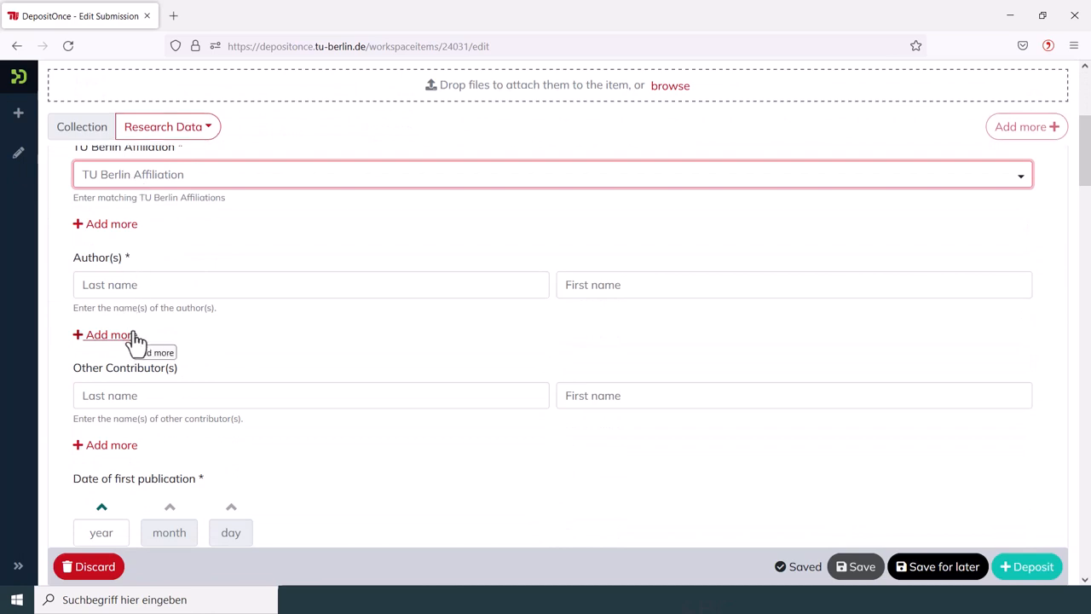
Add two more author rows, giving three empty Author(s) entries
click(105, 334)
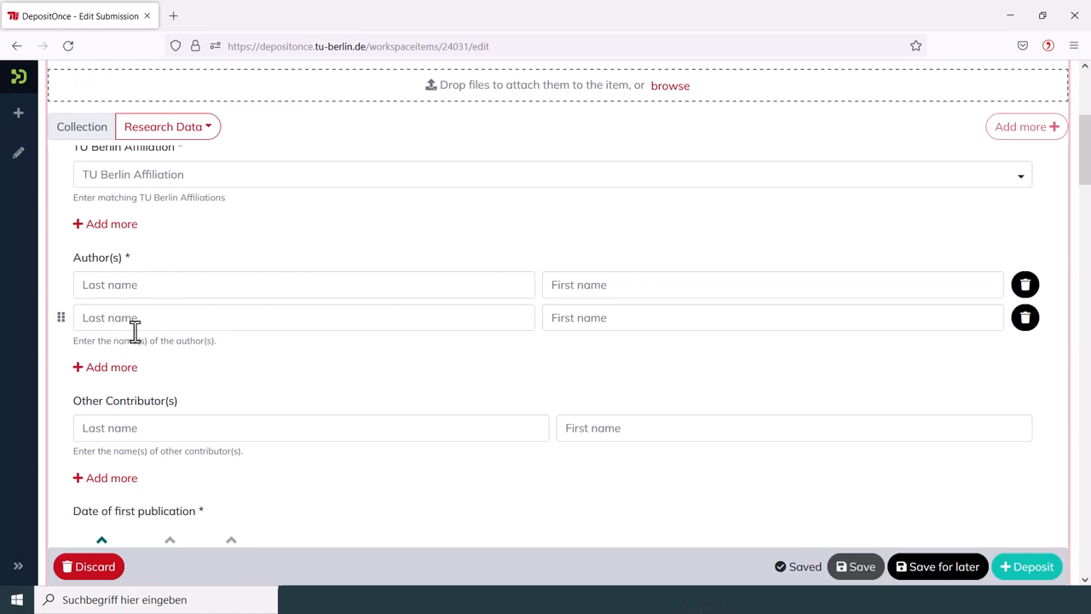
click(105, 366)
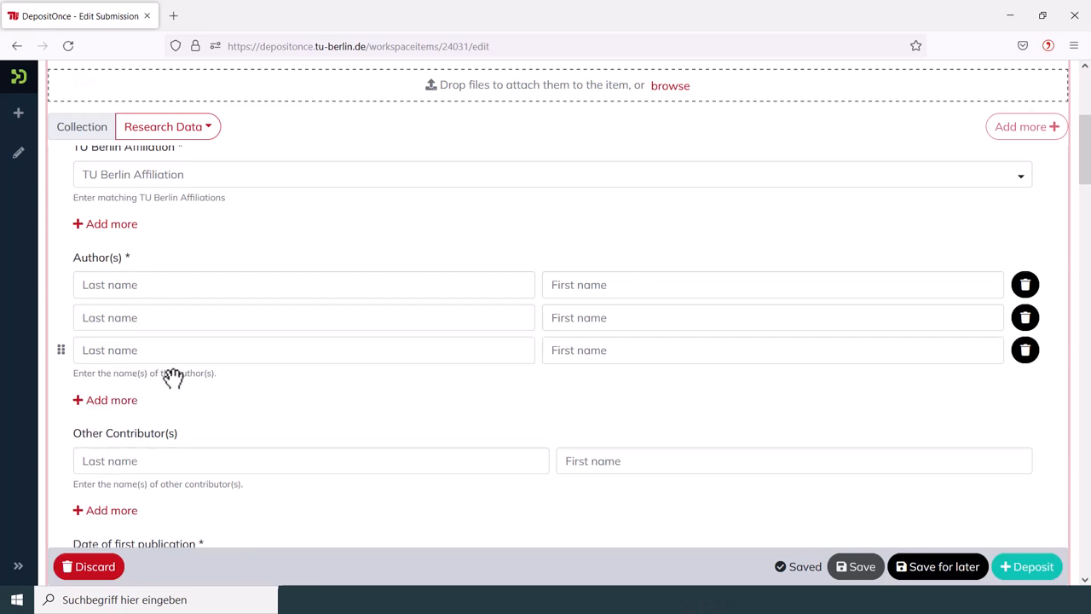
scroll(down, 3)
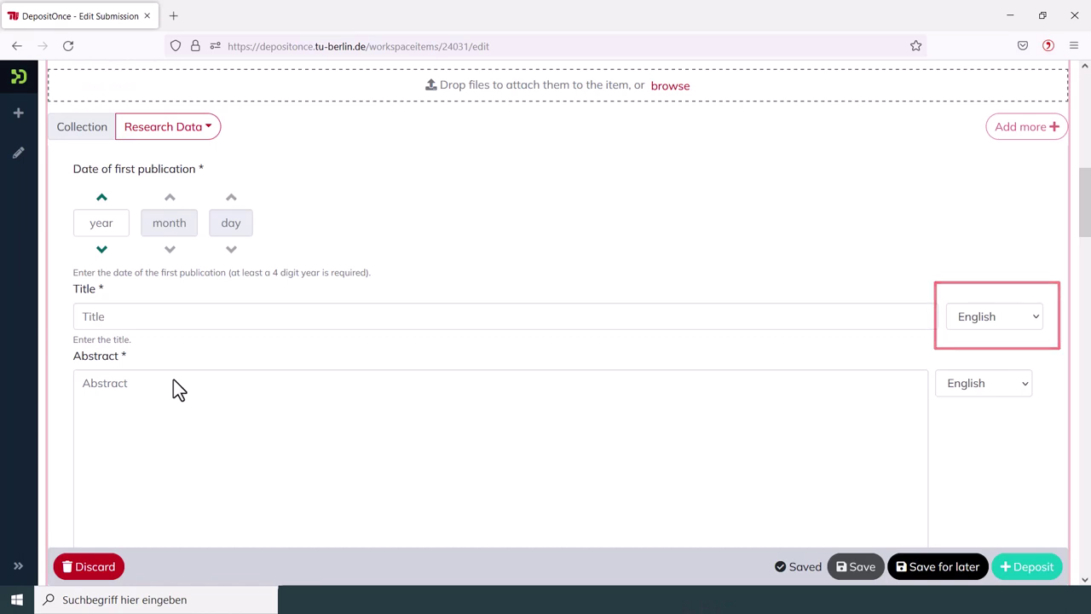
scroll(down, 3)
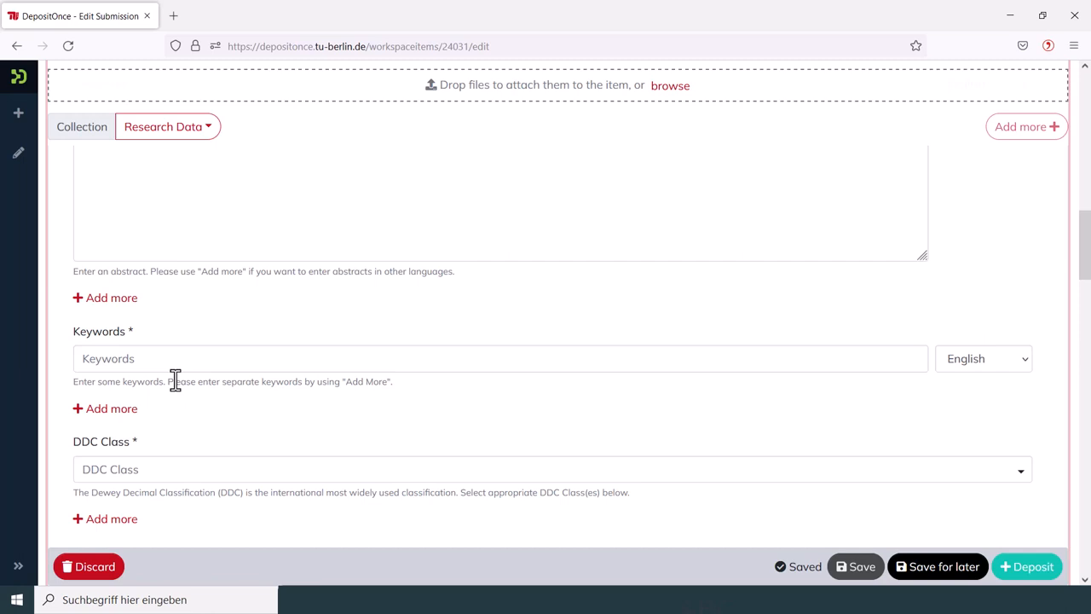
mouse_move(155, 390)
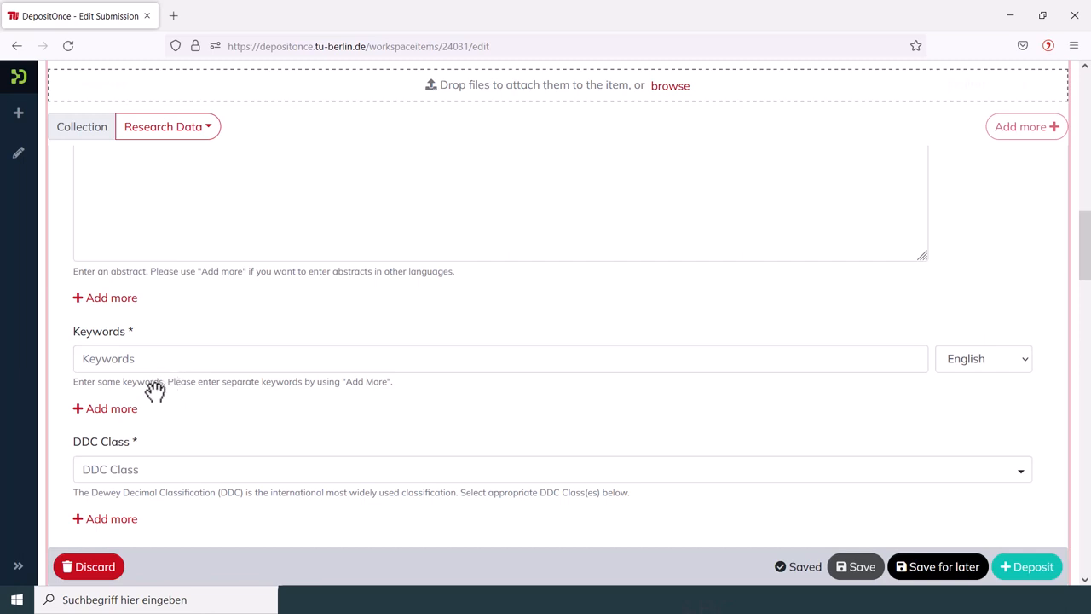
Add two more keyword rows, giving three empty Keywords entries
click(105, 409)
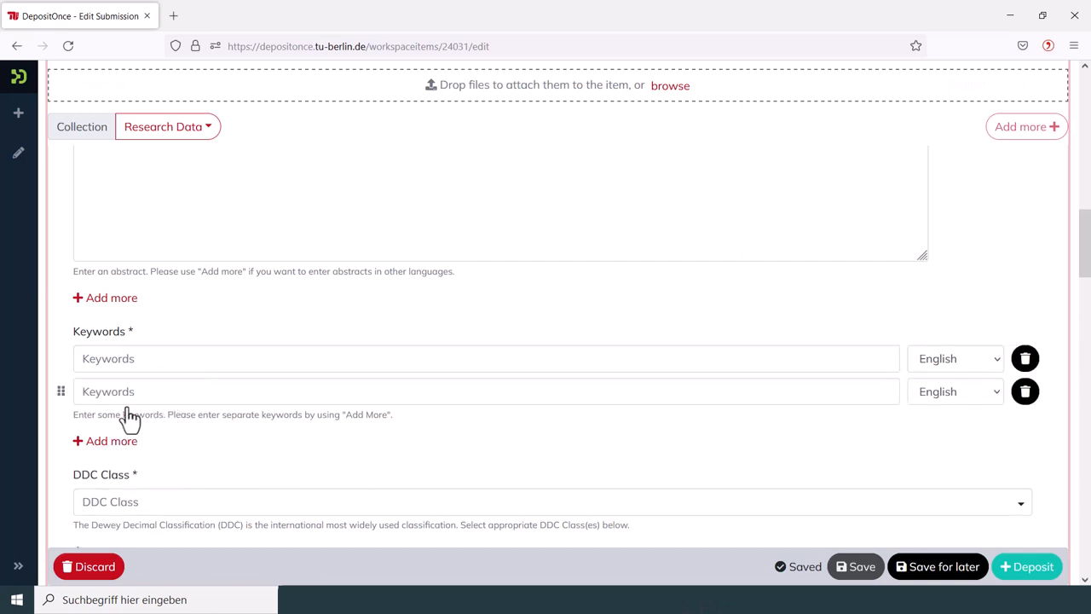
click(106, 440)
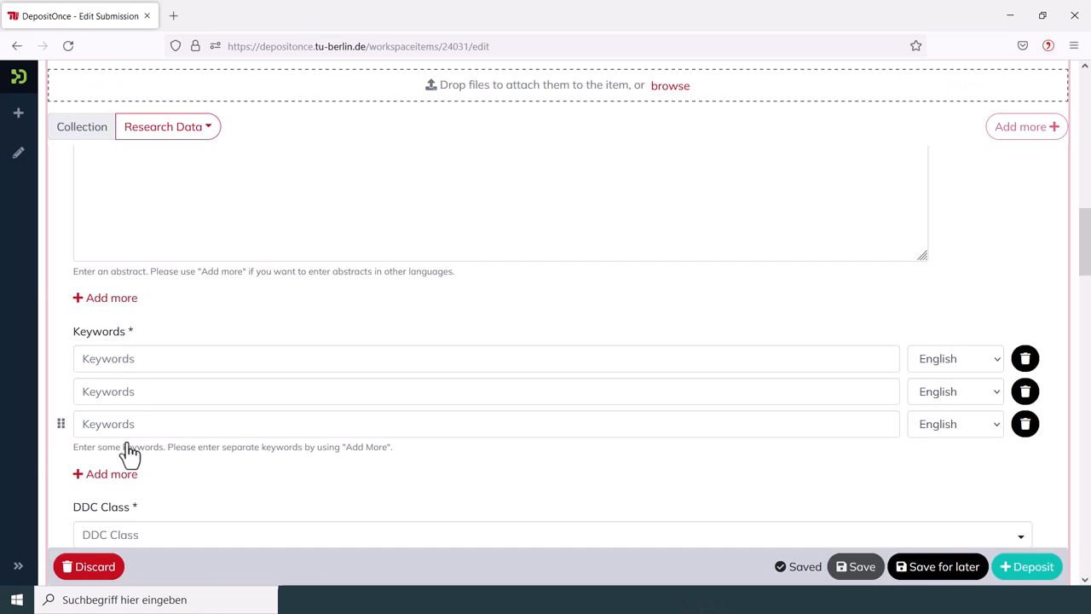
scroll(down, 3)
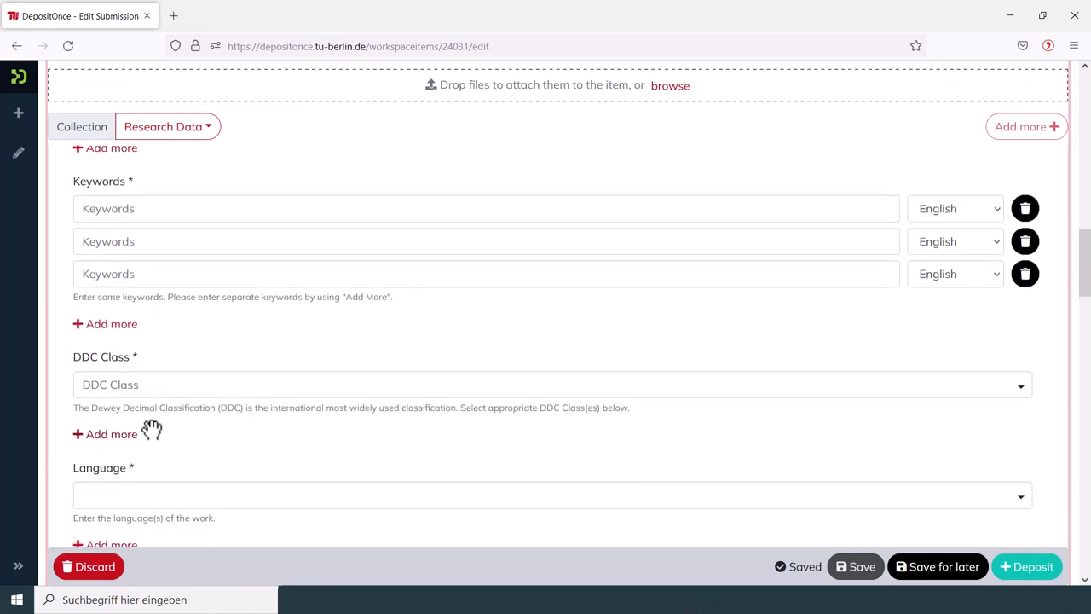
mouse_move(160, 391)
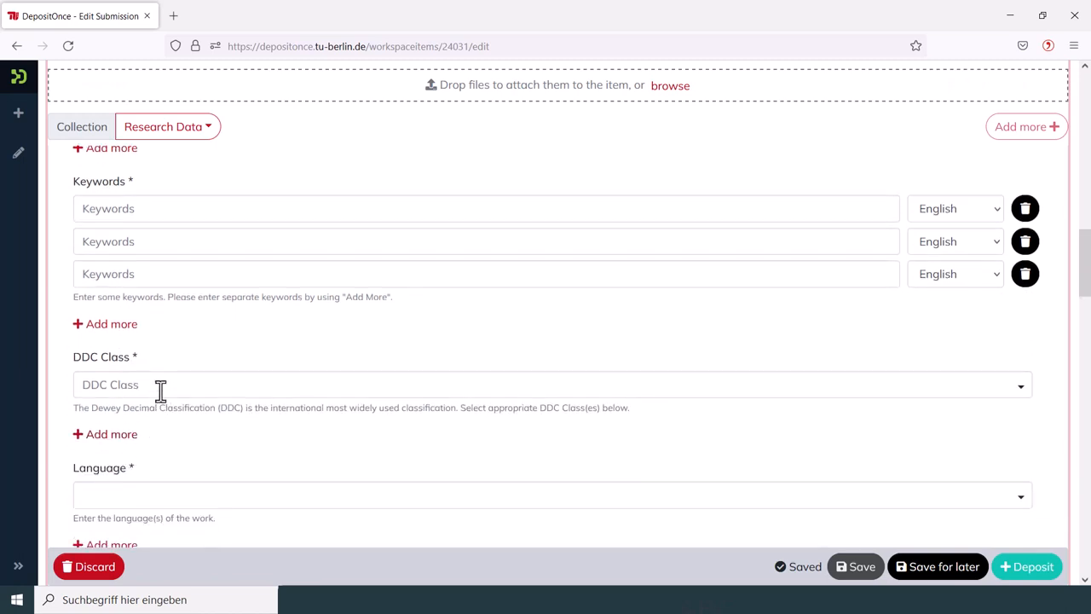
click(545, 385)
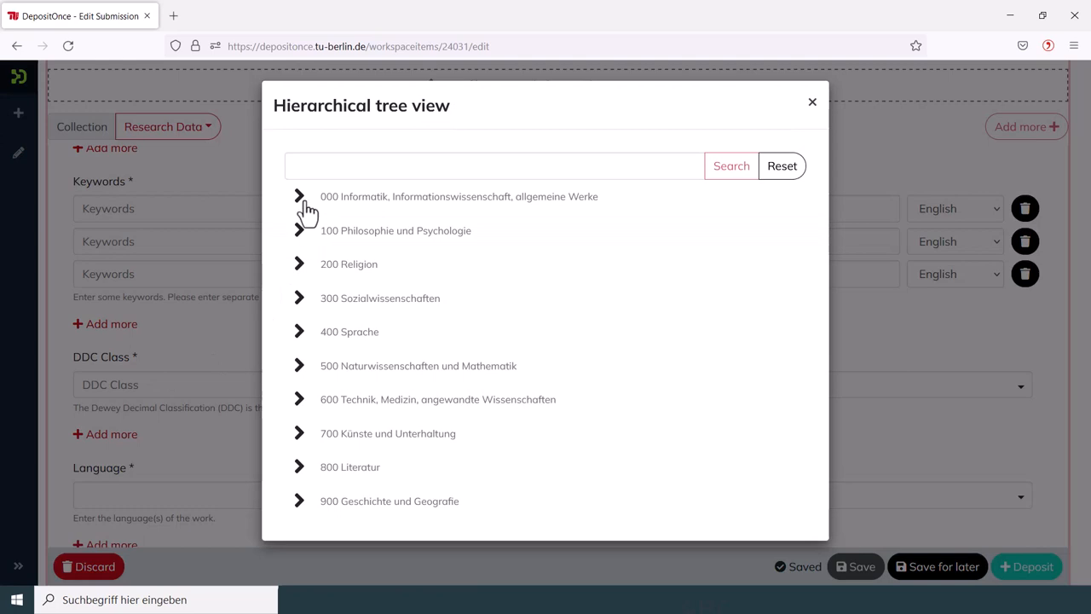
click(300, 198)
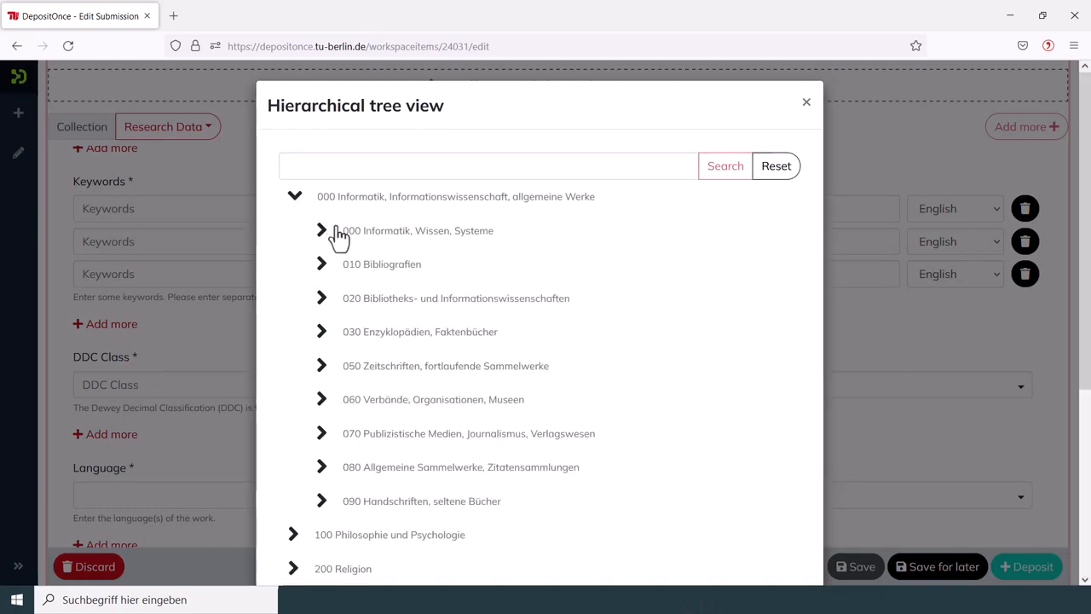
click(321, 230)
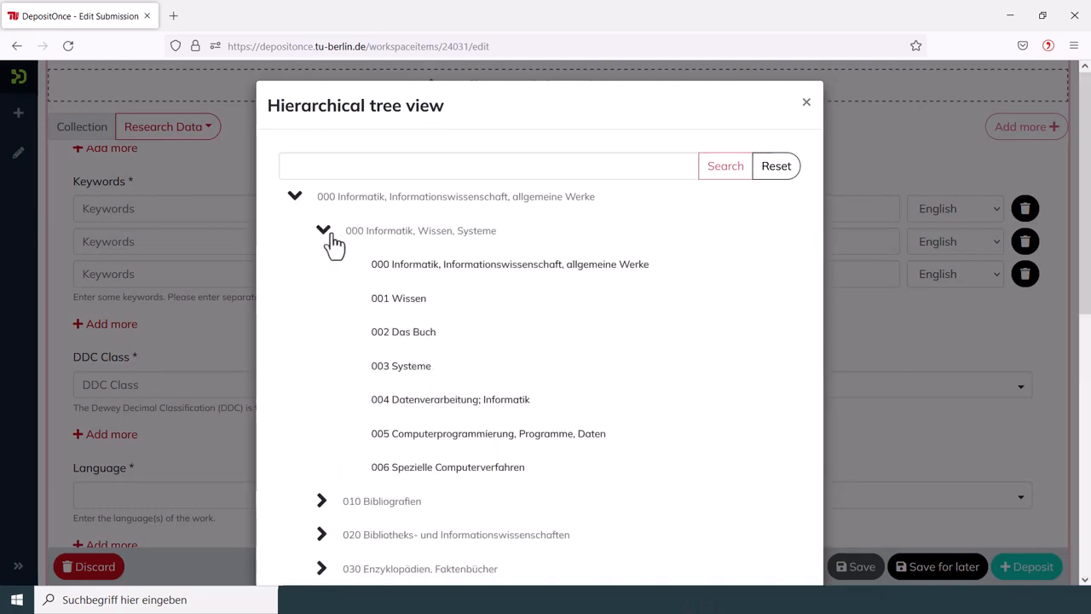
click(487, 165)
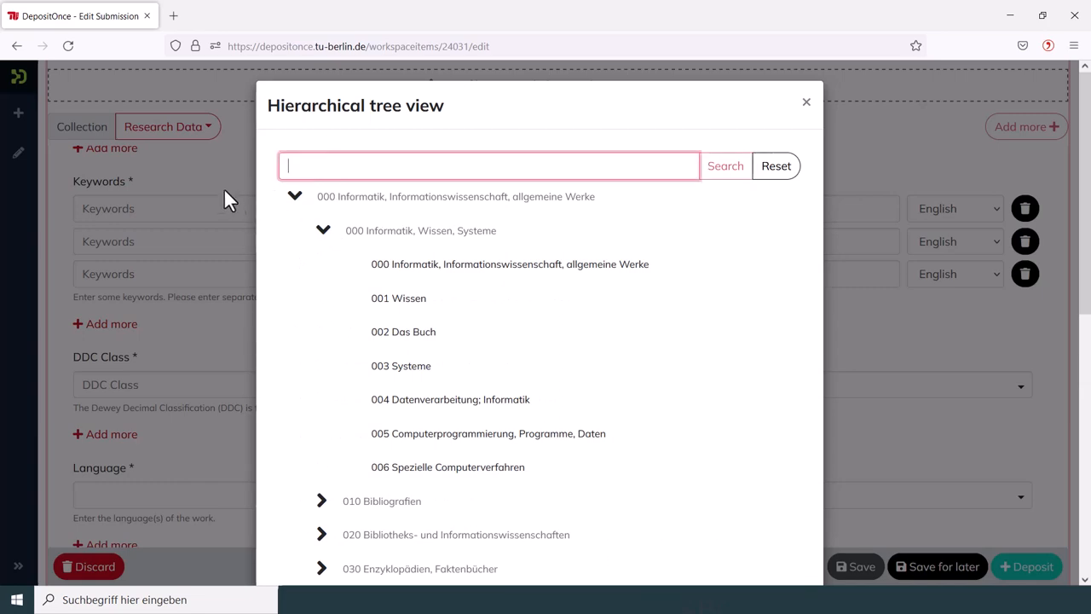
click(804, 102)
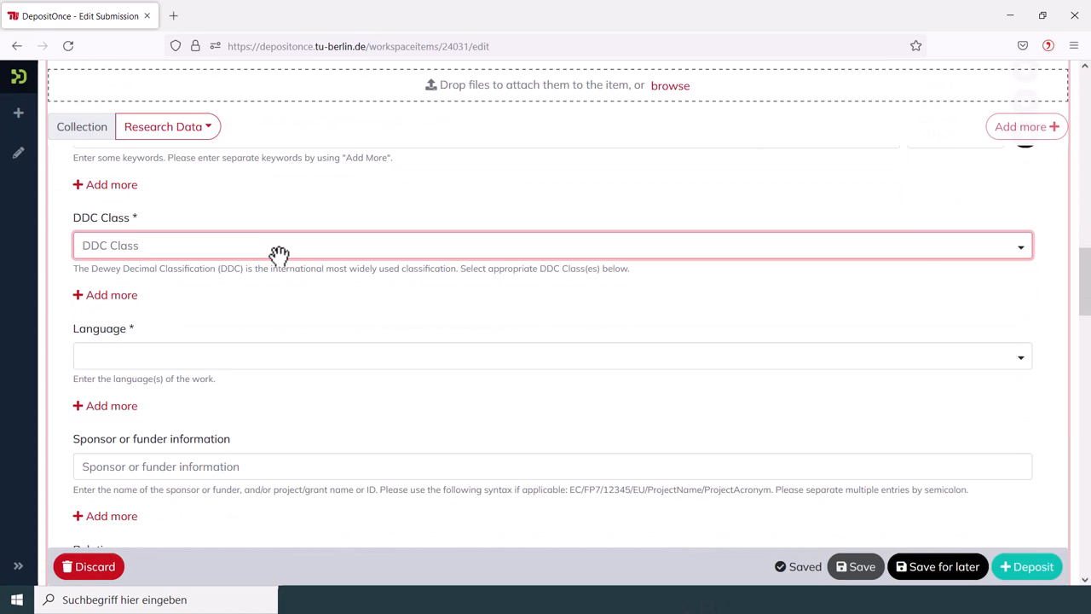
scroll(down, 3)
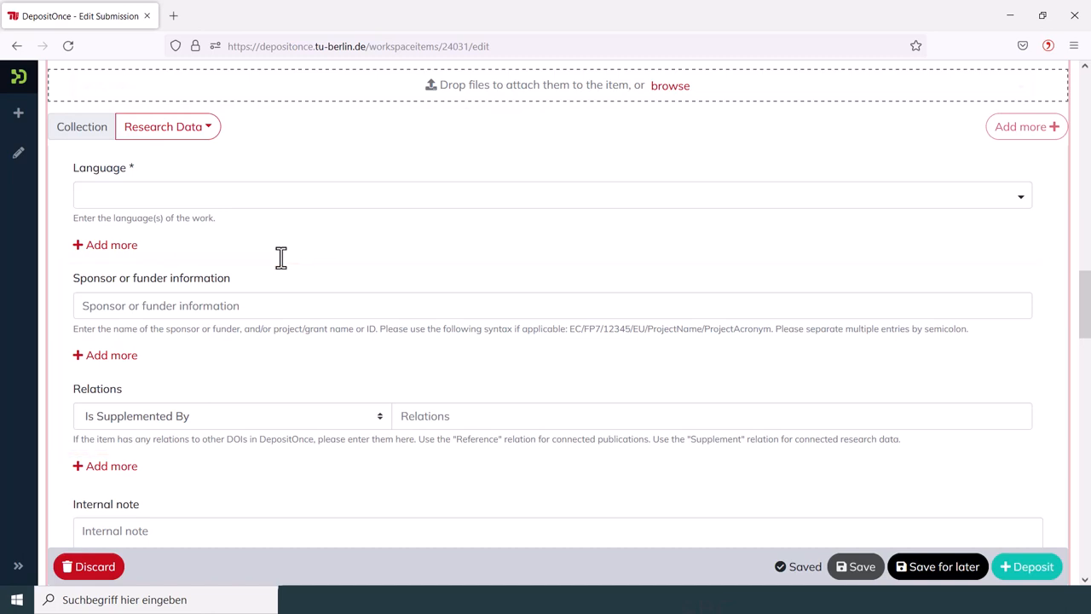
scroll(down, 3)
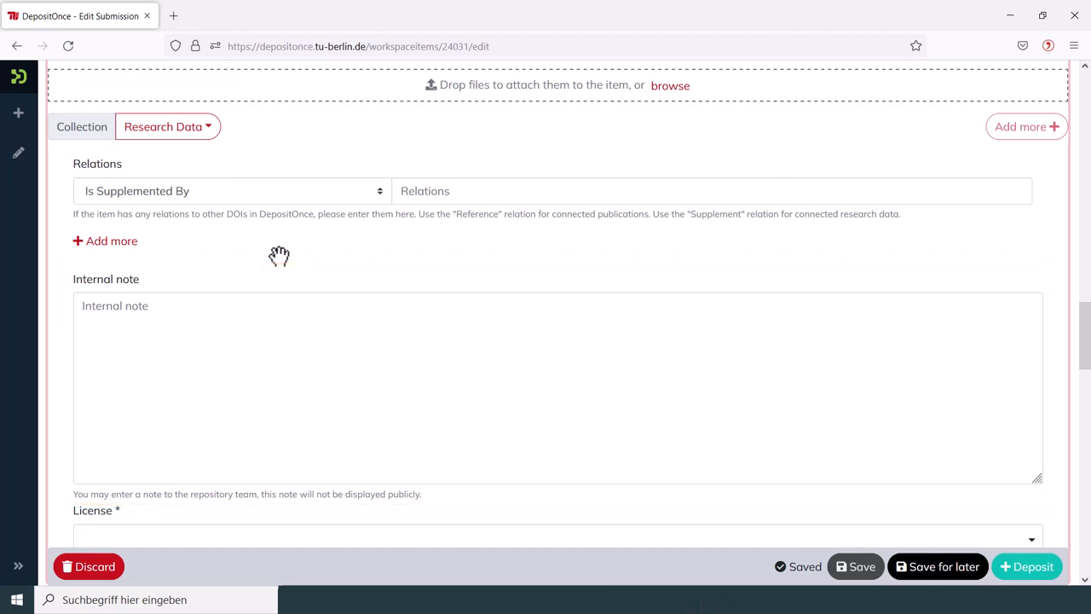
scroll(down, 3)
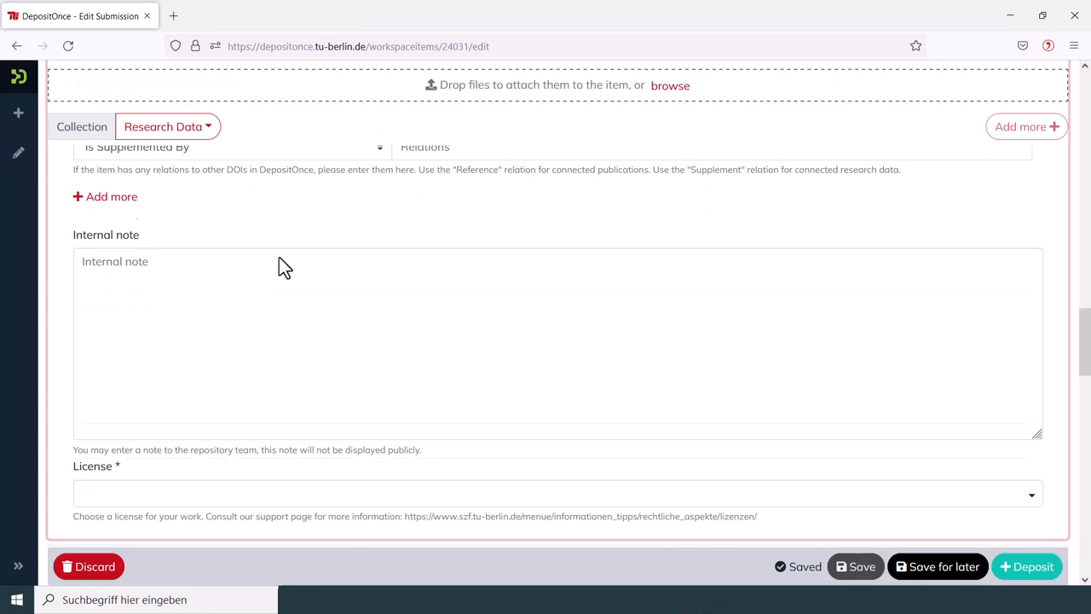
scroll(down, 3)
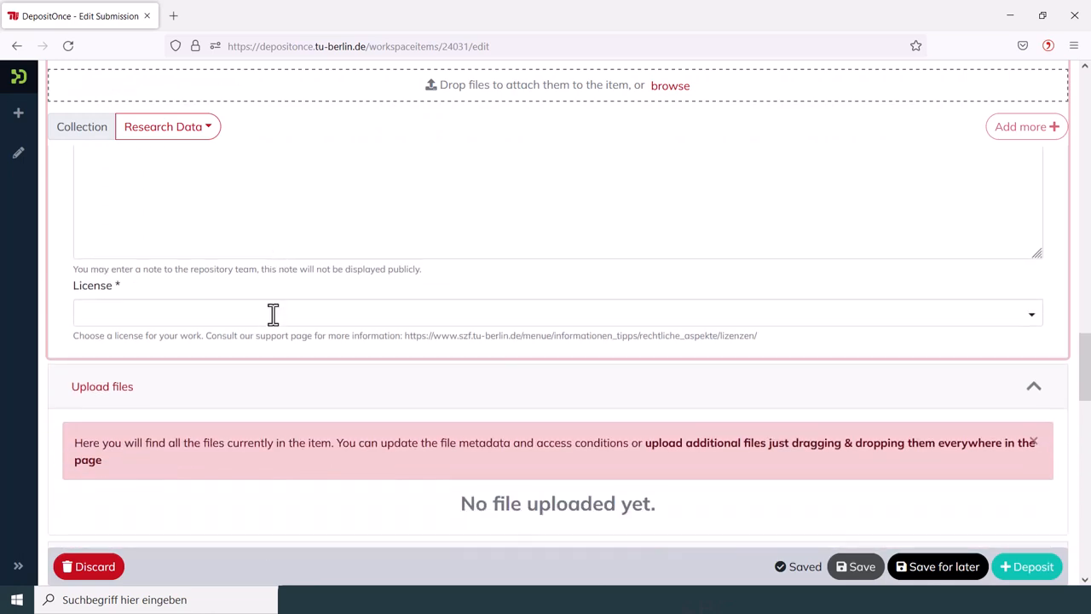
click(557, 314)
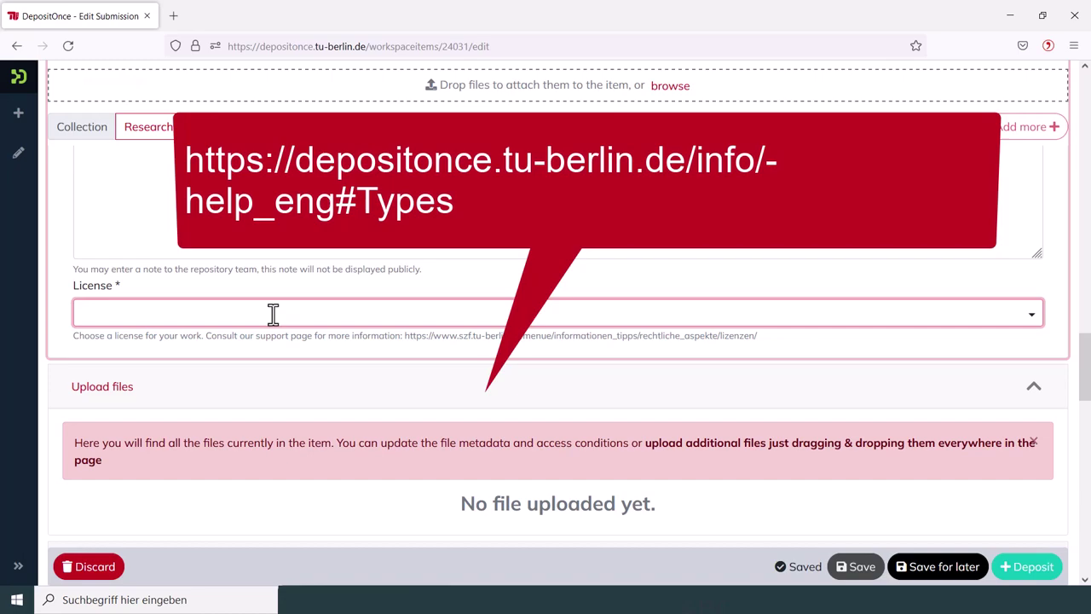
scroll(down, 3)
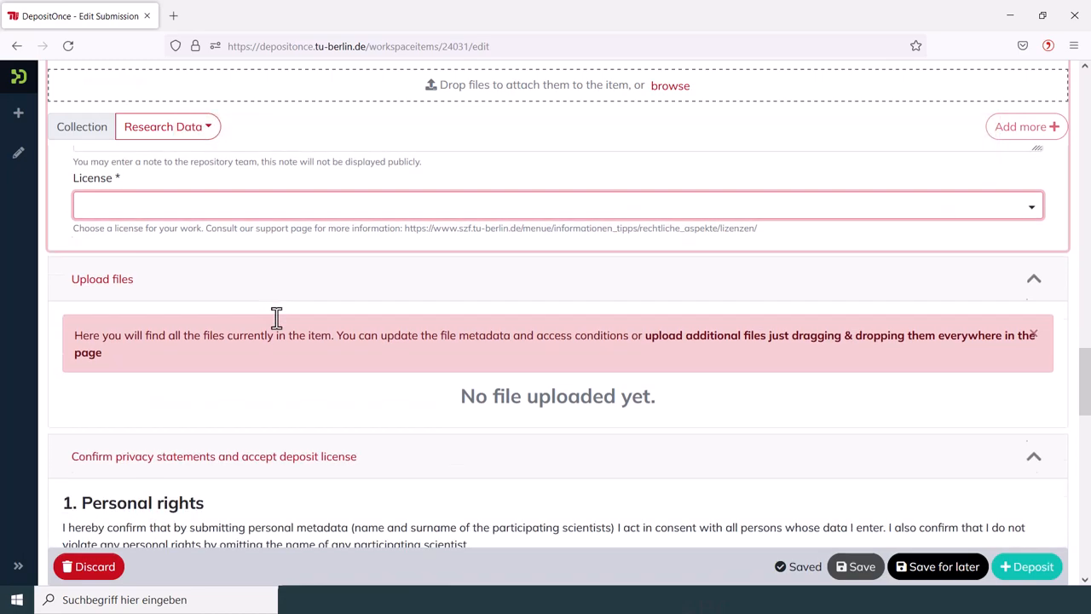
scroll(down, 3)
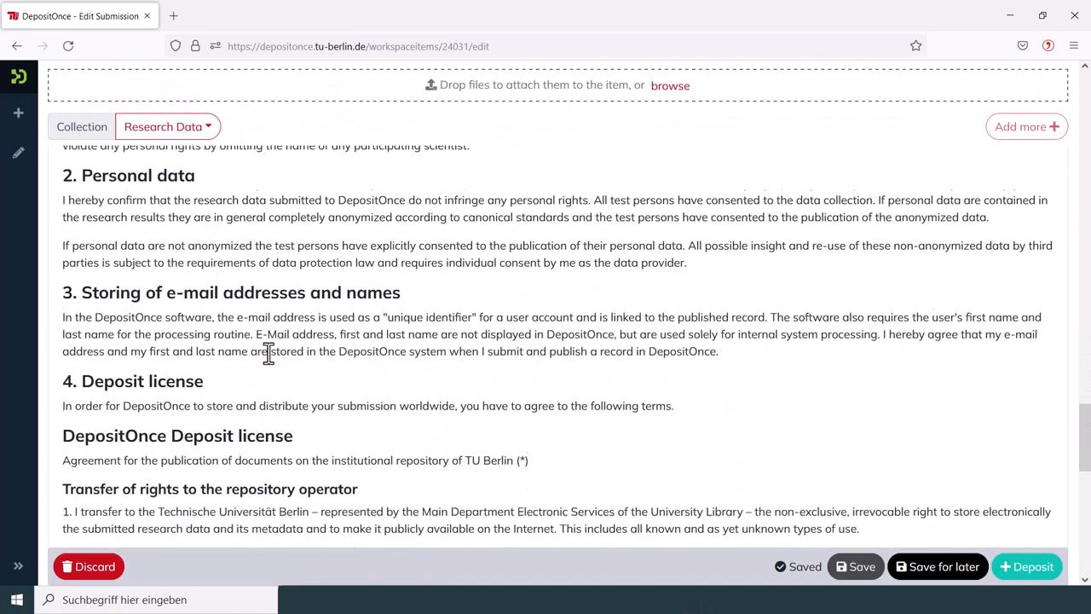
scroll(down, 3)
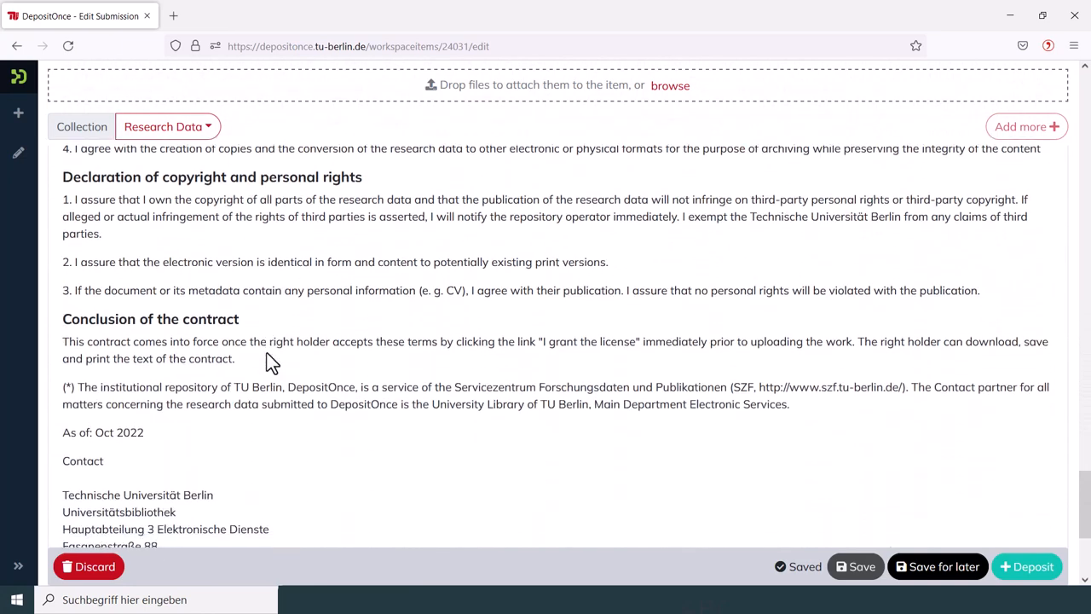
scroll(down, 3)
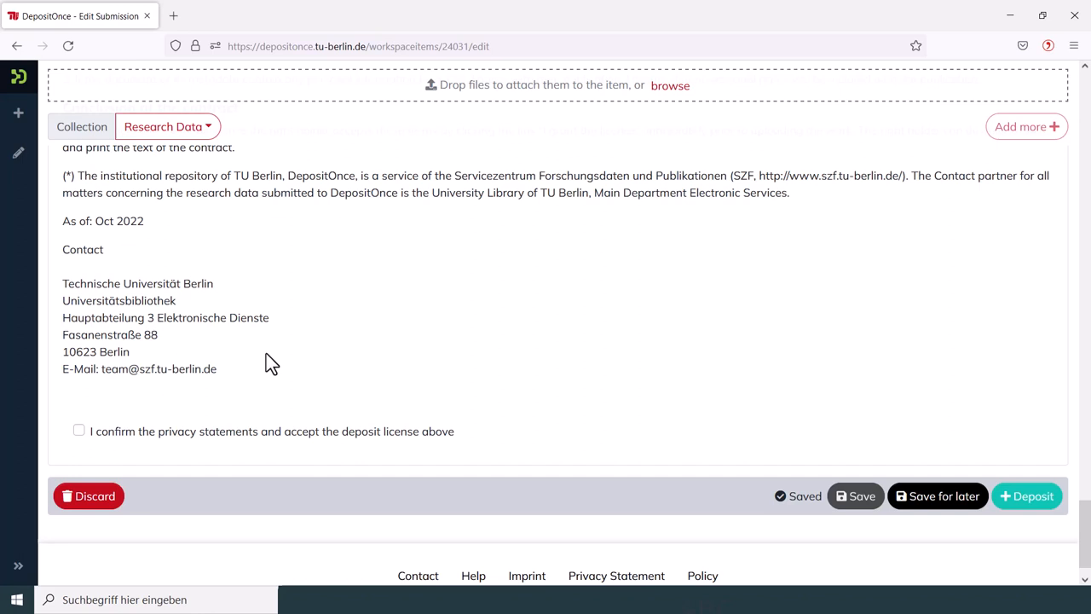
mouse_move(856, 494)
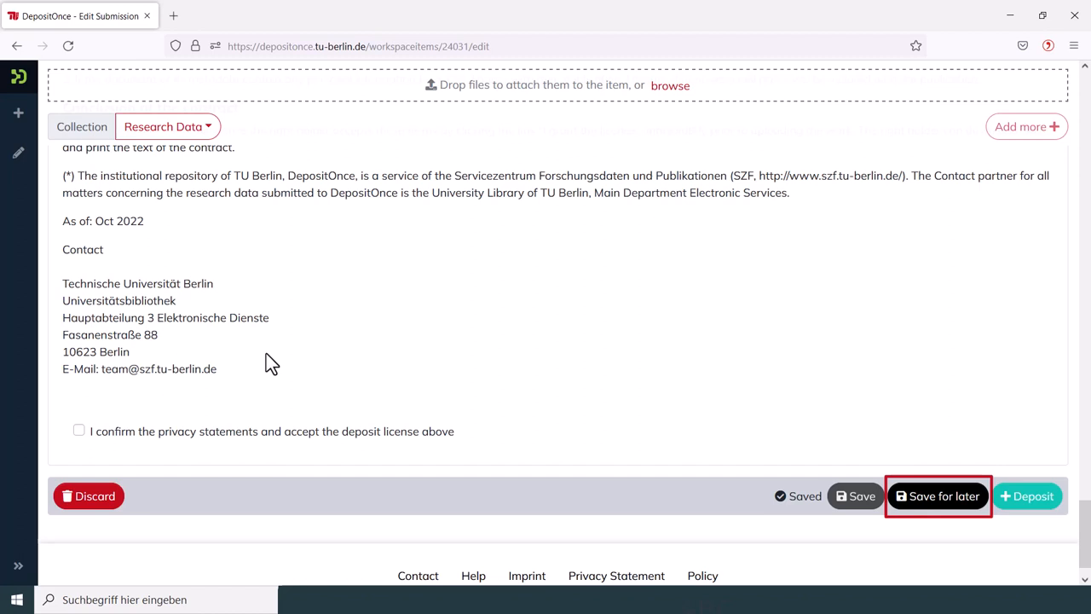
Save the untitled submission for later so it lists under Your submissions
click(937, 496)
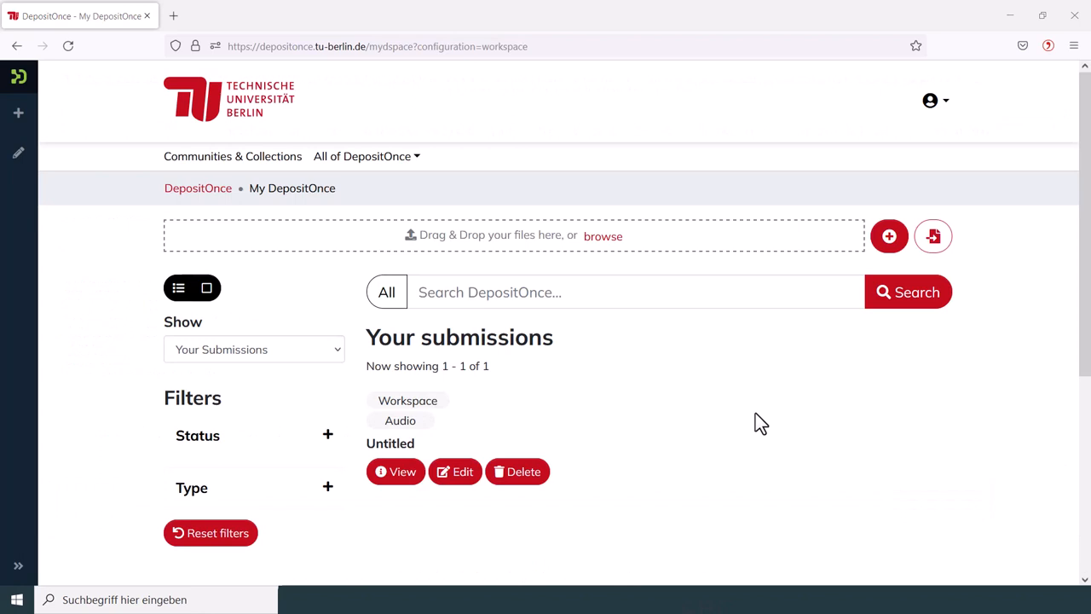